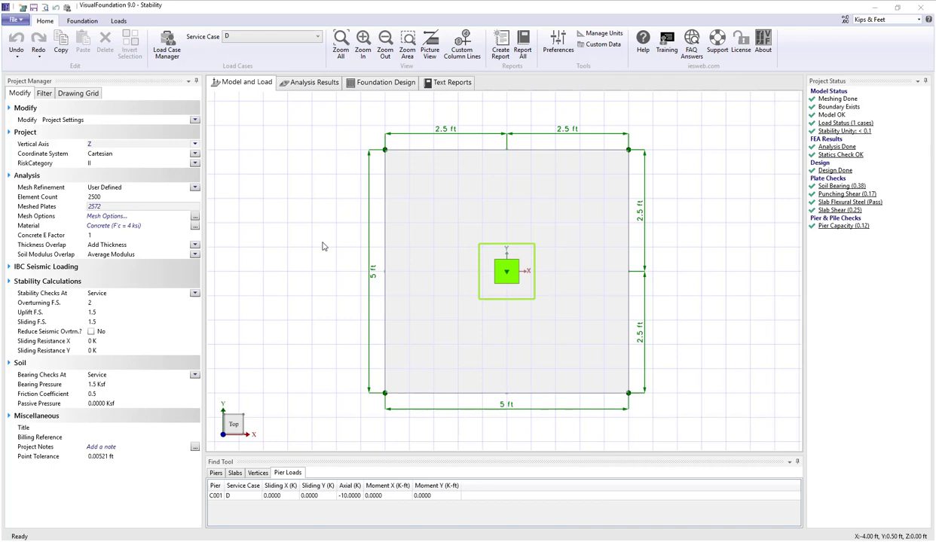
mouse_move(319, 247)
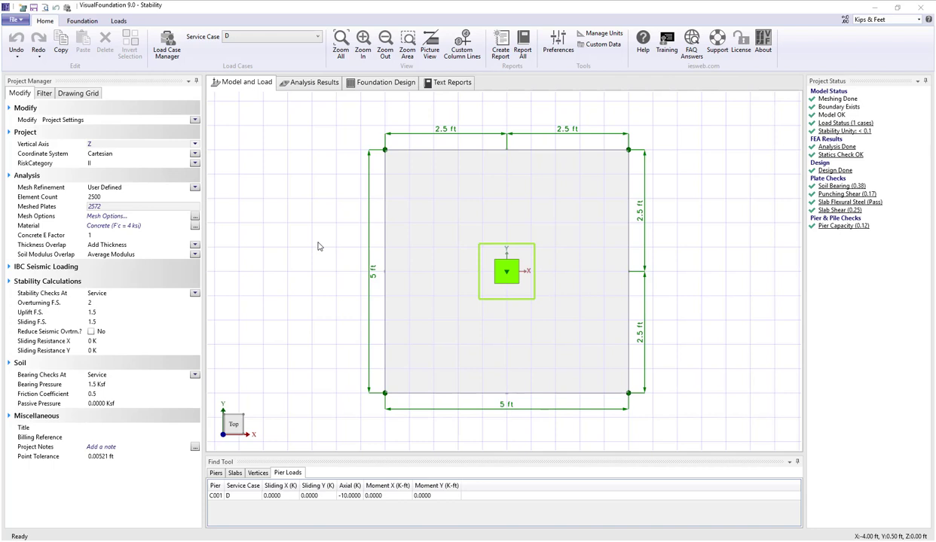
mouse_move(286, 211)
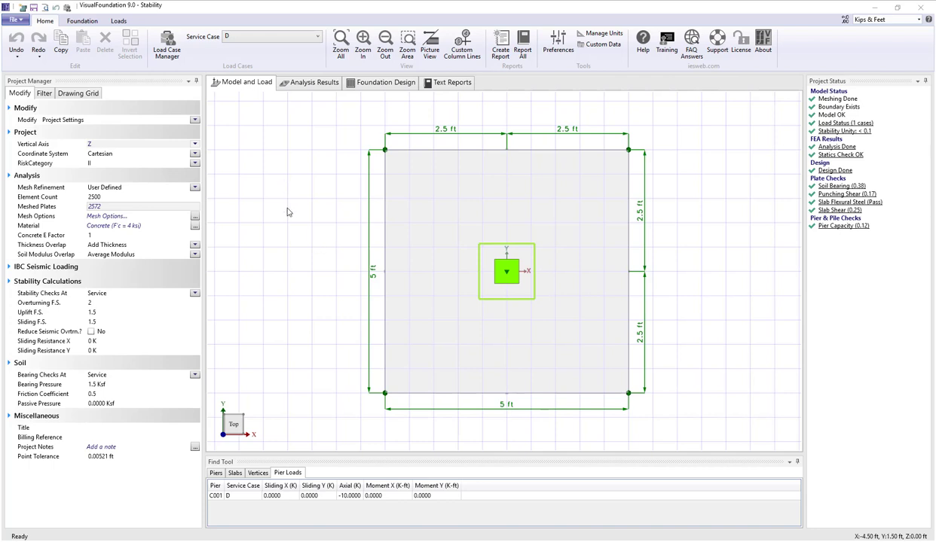
mouse_move(317, 261)
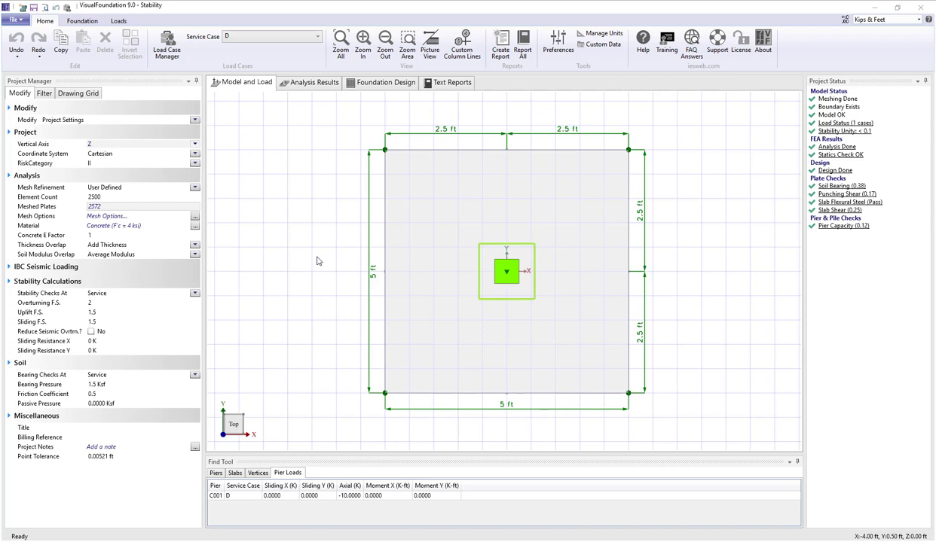
Step: Select the pier load and set its Moment X to 50 K-ft
click(139, 303)
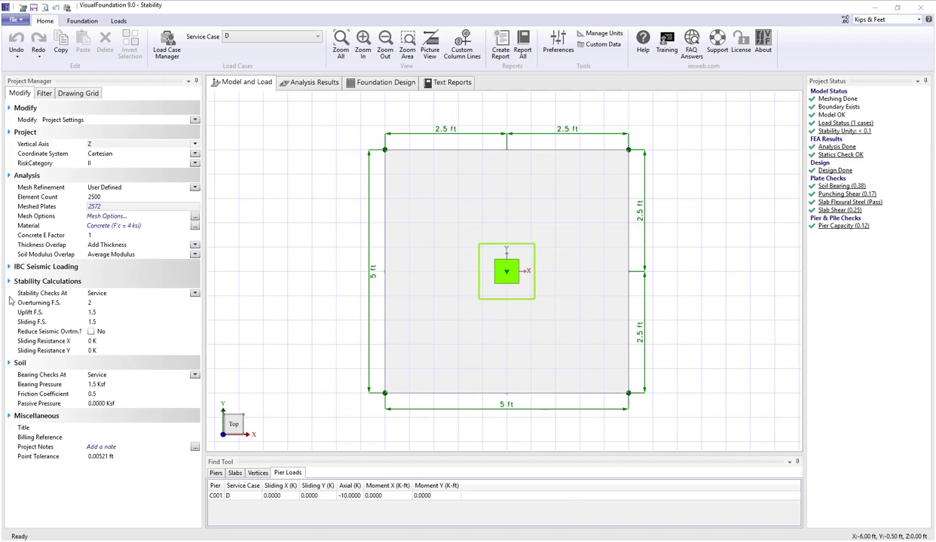
mouse_move(27, 299)
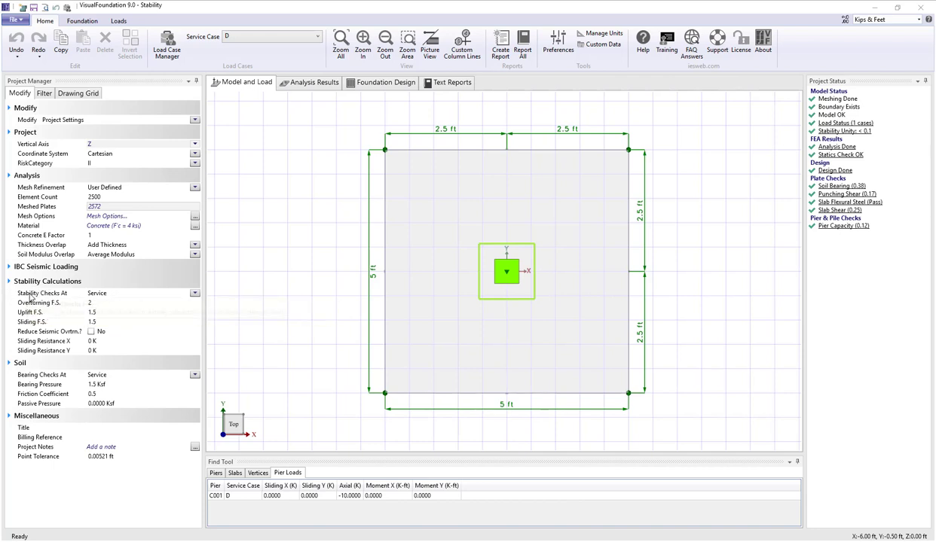
mouse_move(119, 300)
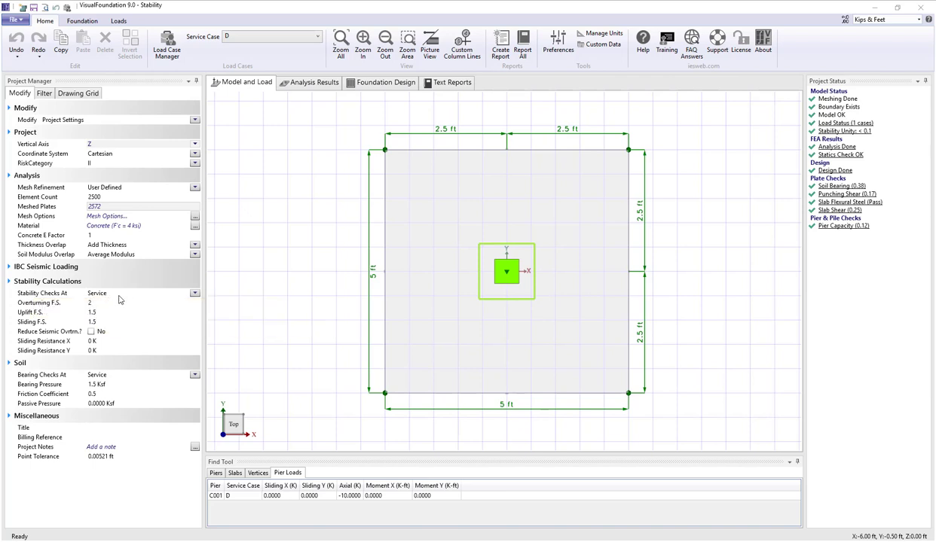
click(195, 292)
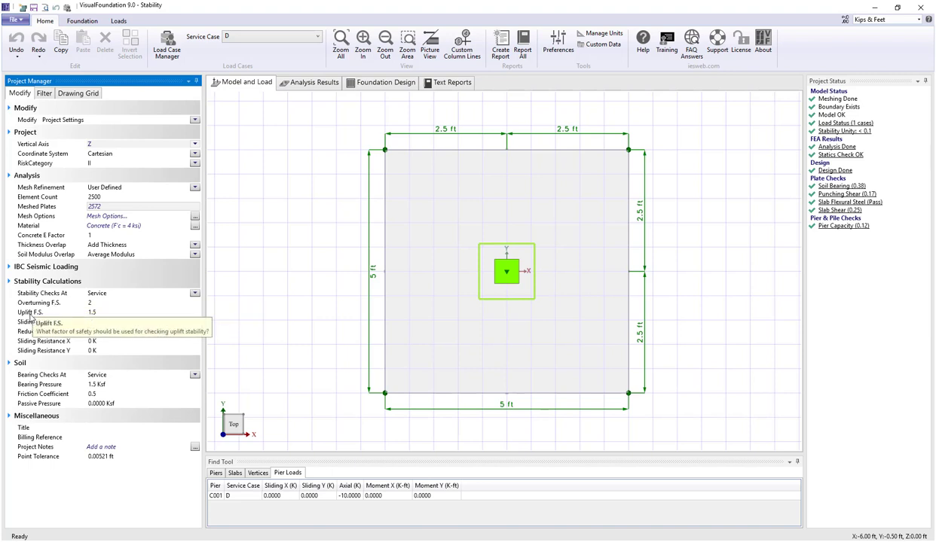
mouse_move(75, 332)
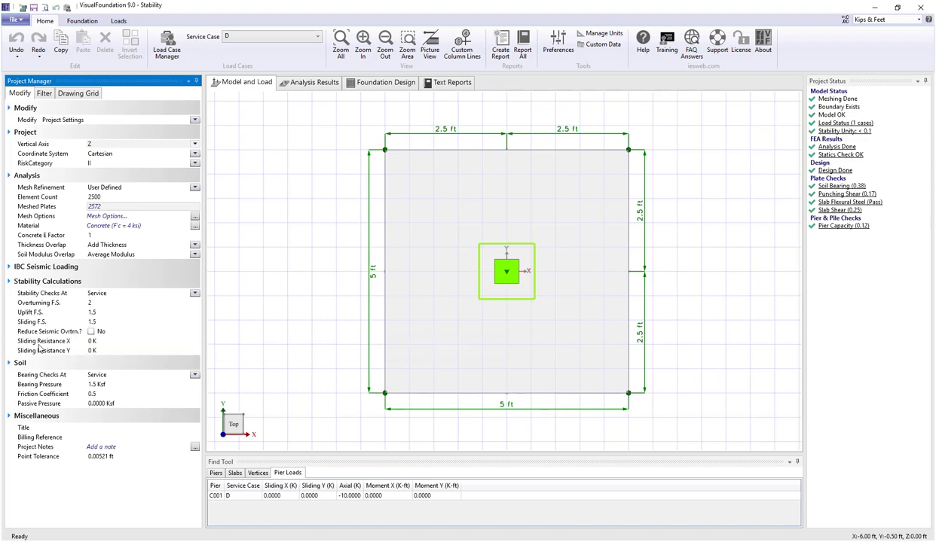
mouse_move(45, 341)
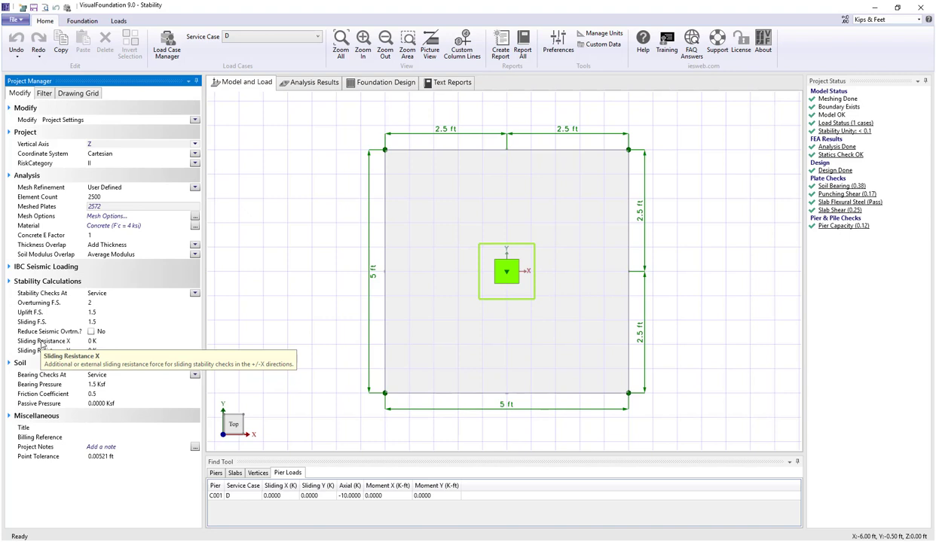
mouse_move(253, 354)
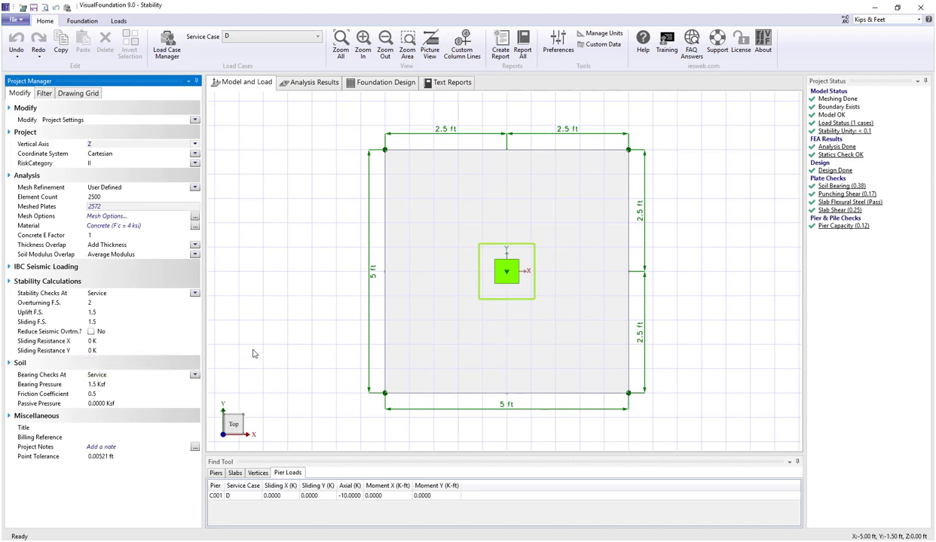
mouse_move(16, 392)
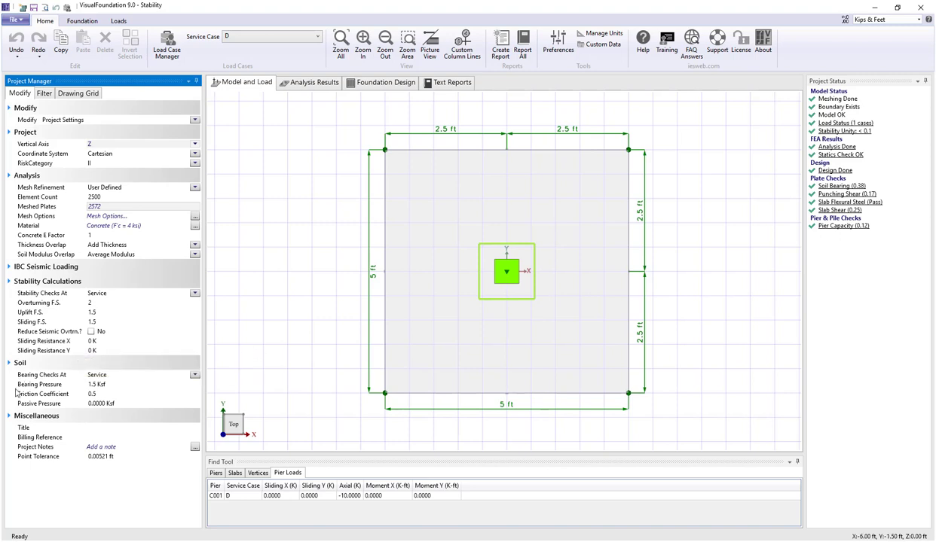
mouse_move(42, 395)
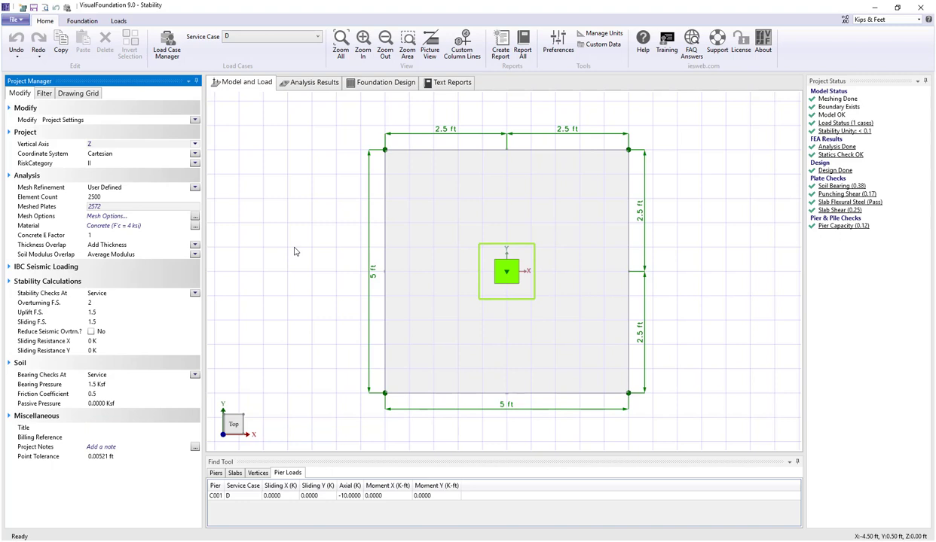
mouse_move(293, 242)
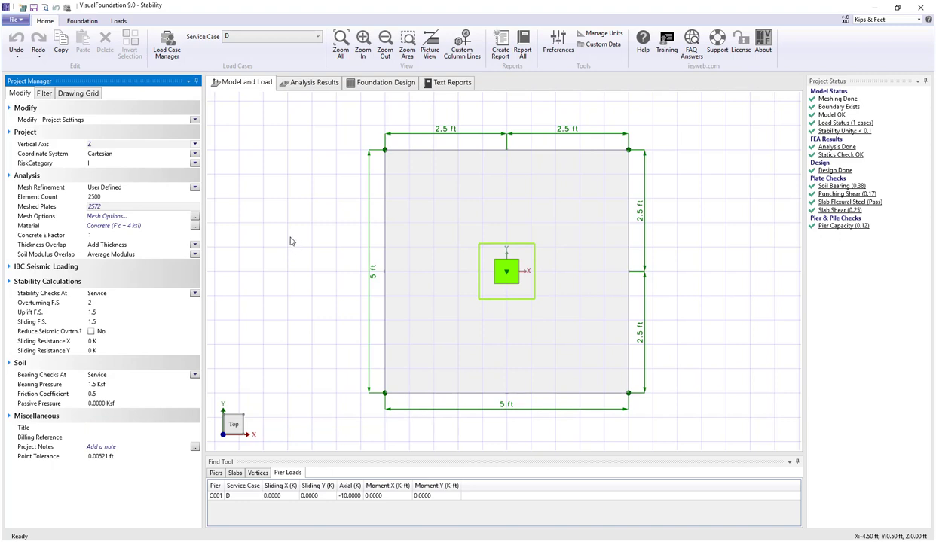
mouse_move(769, 151)
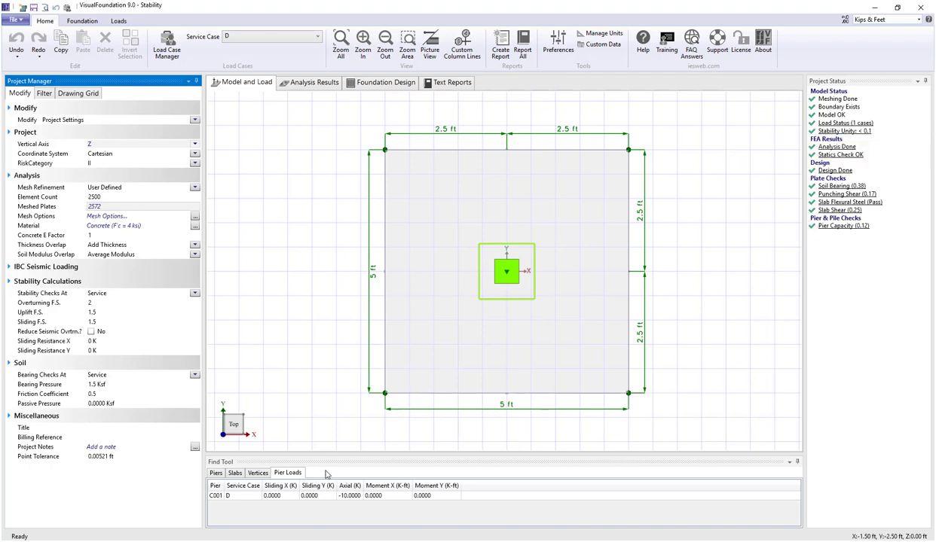
click(507, 271)
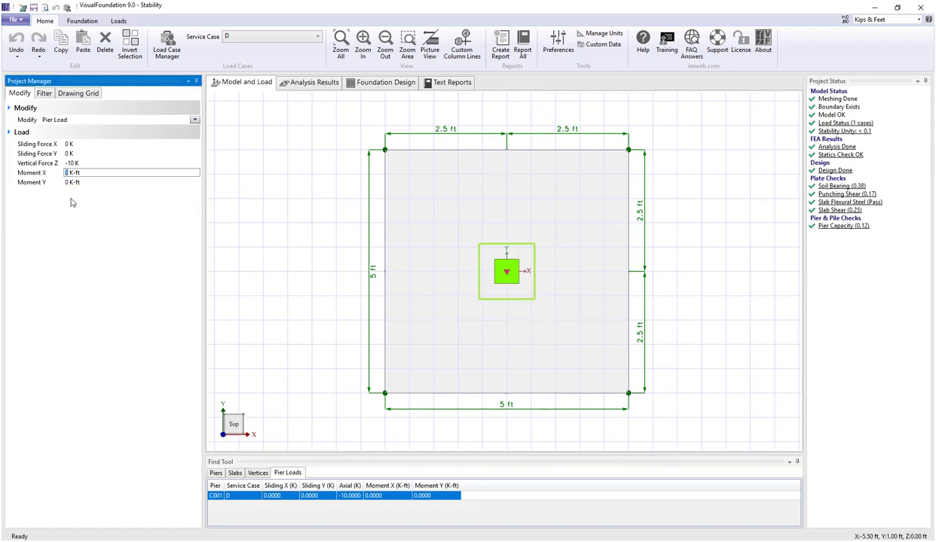
text(50)
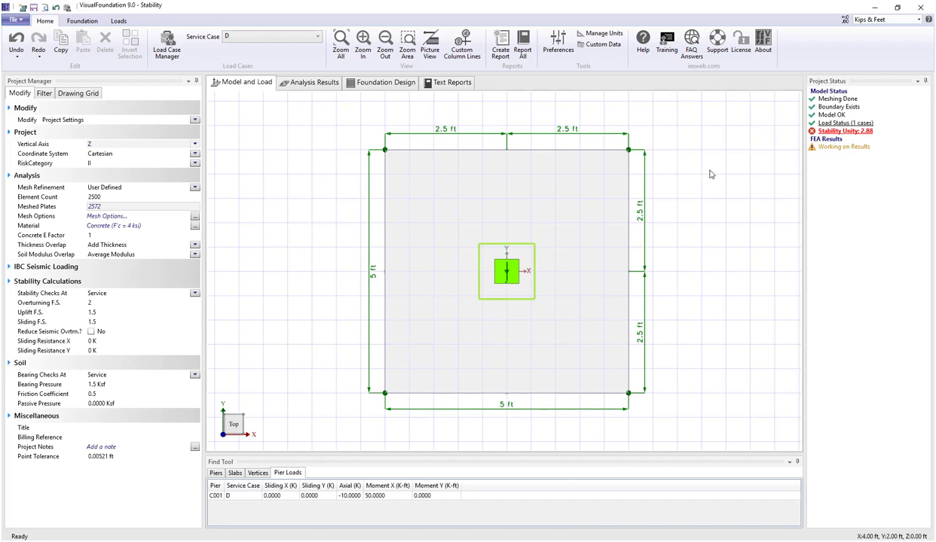
mouse_move(867, 131)
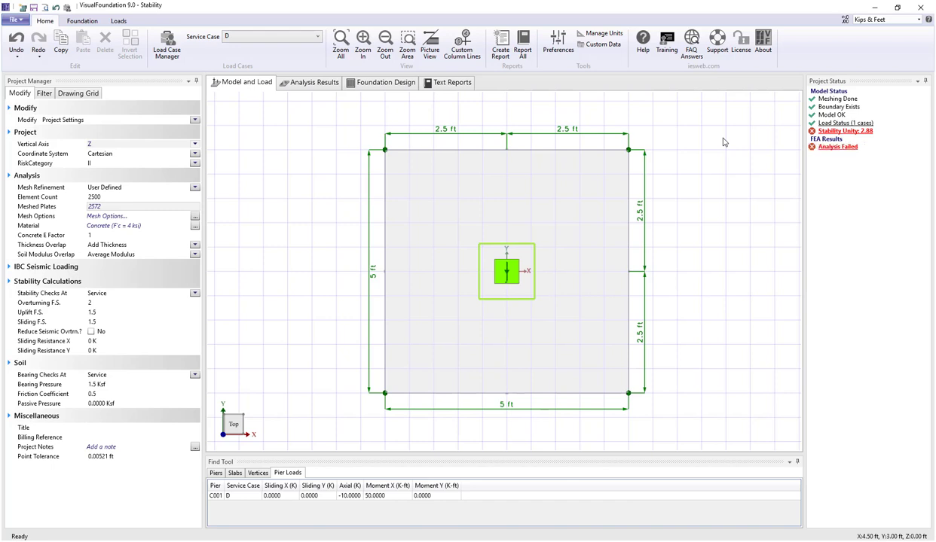
mouse_move(720, 154)
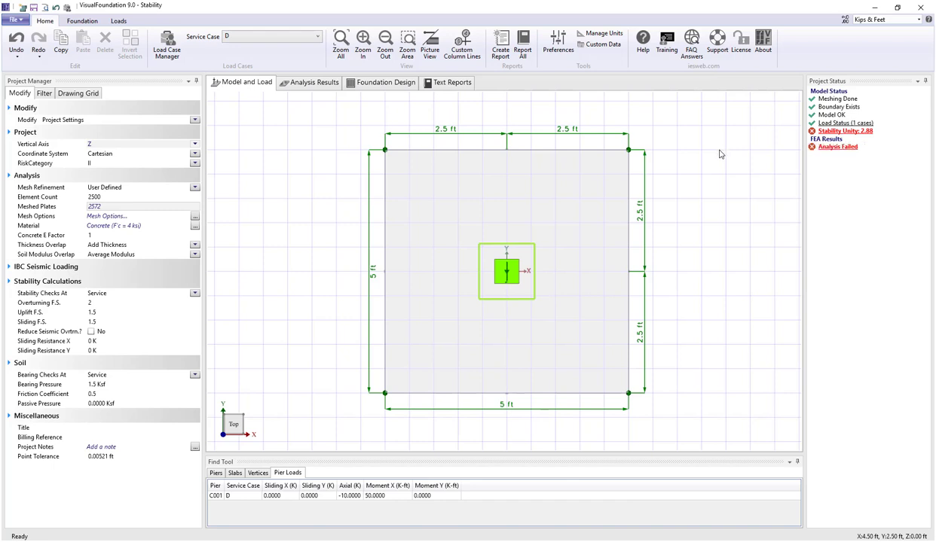
mouse_move(717, 175)
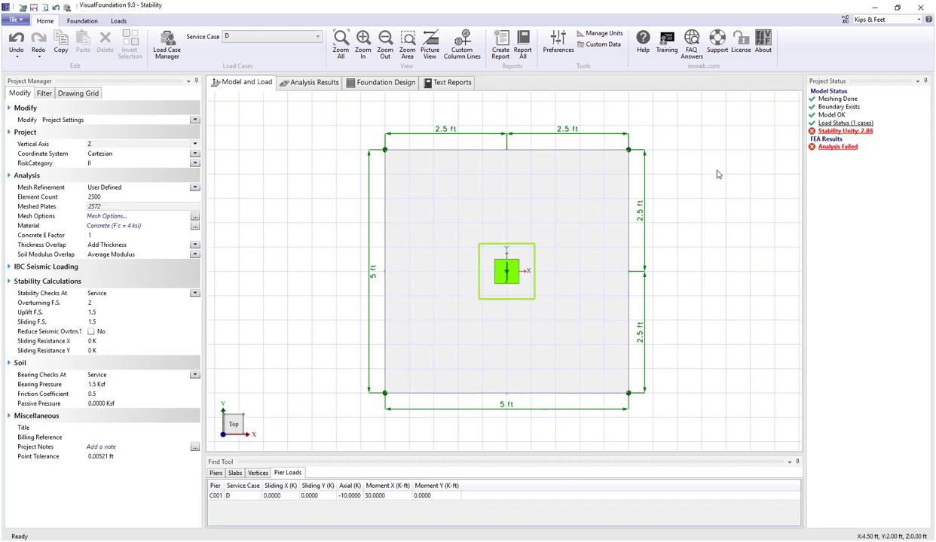
mouse_move(719, 154)
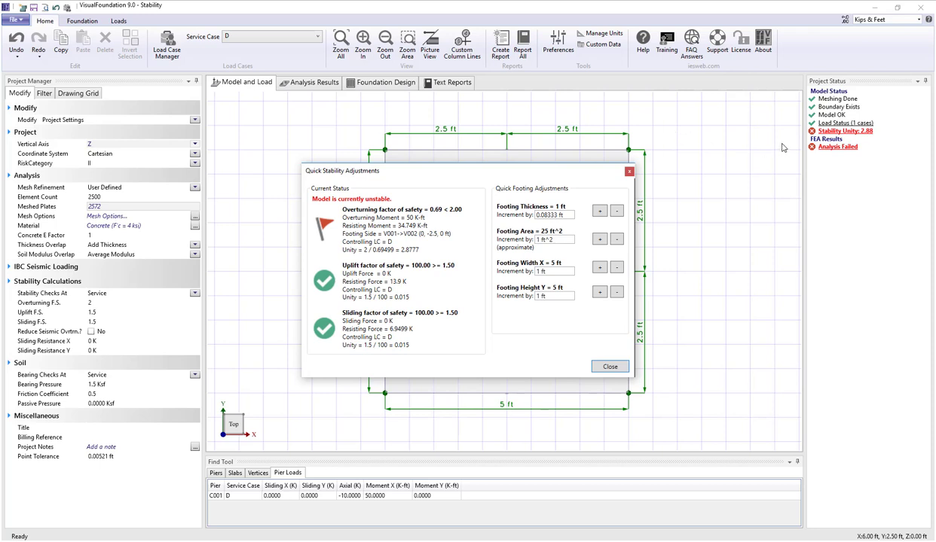
mouse_move(437, 169)
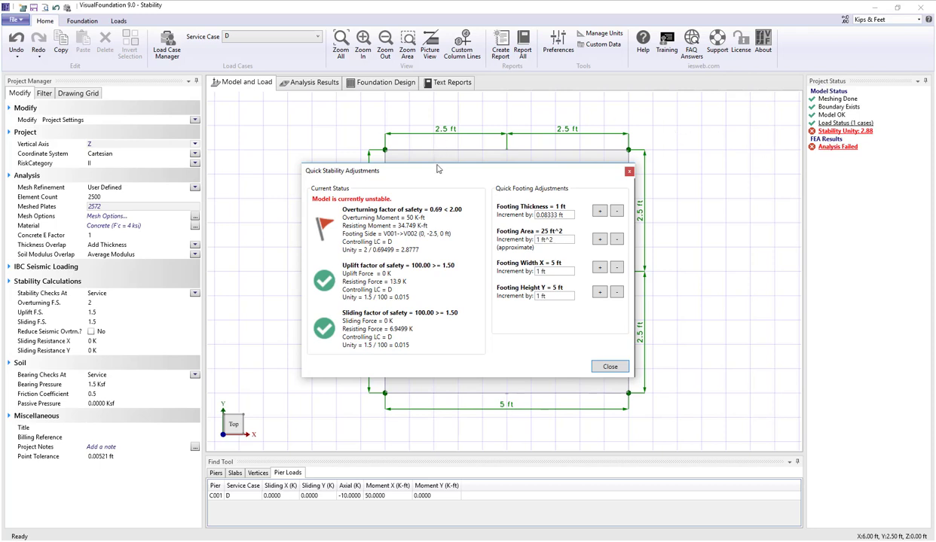
mouse_move(446, 172)
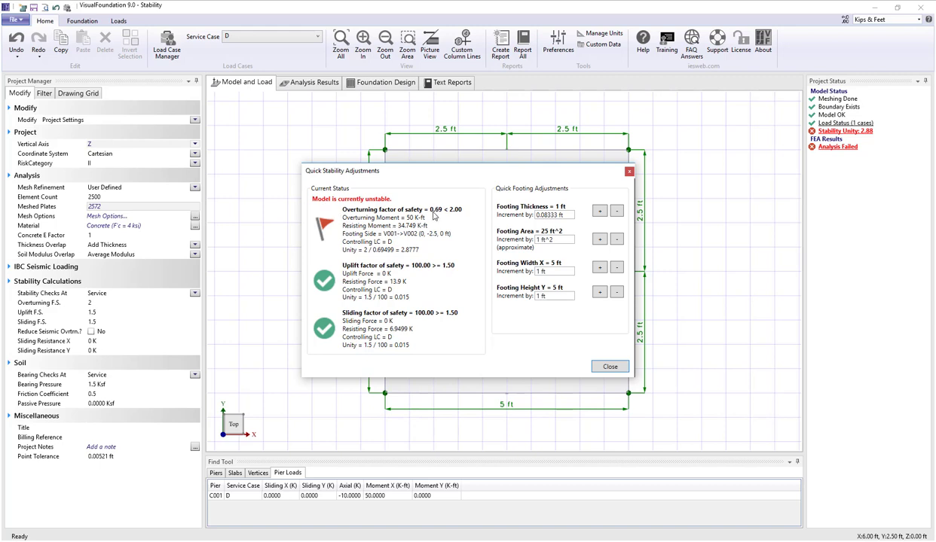
mouse_move(436, 217)
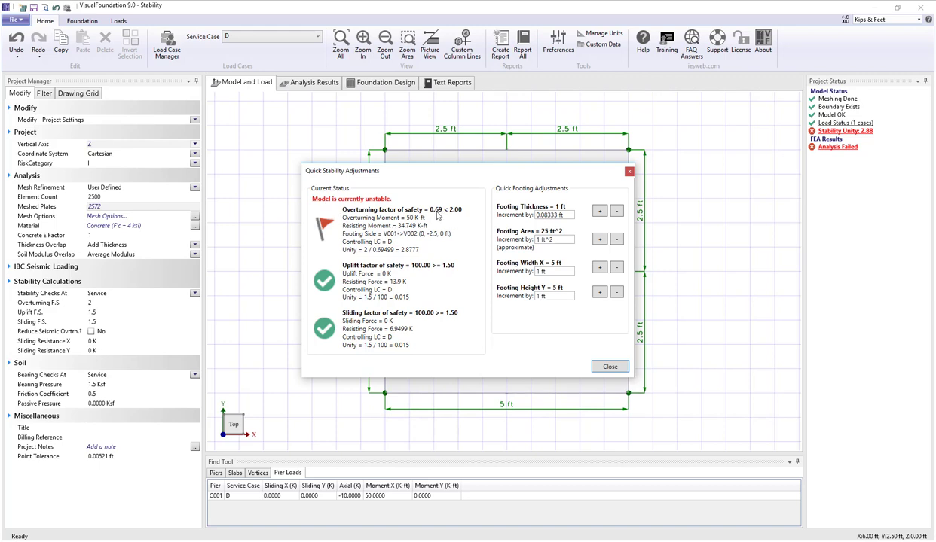
mouse_move(455, 217)
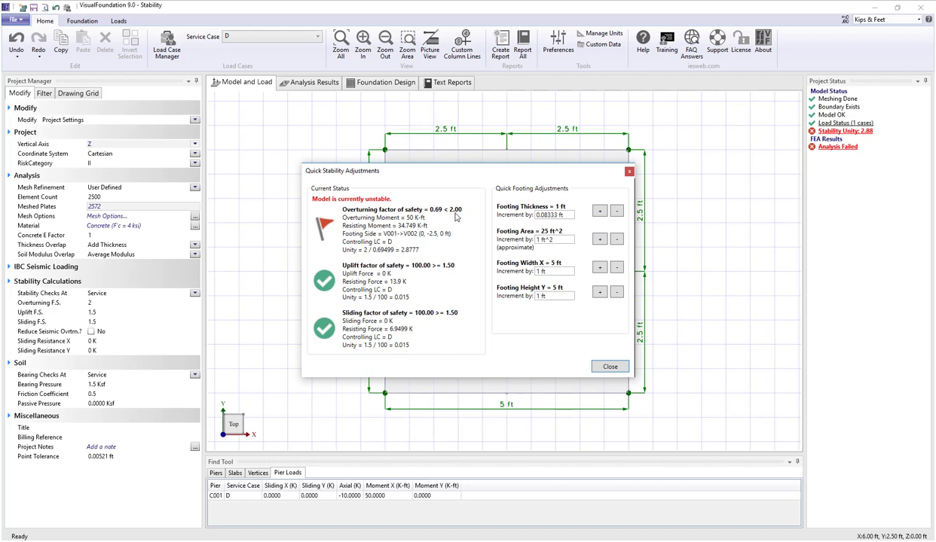
mouse_move(410, 255)
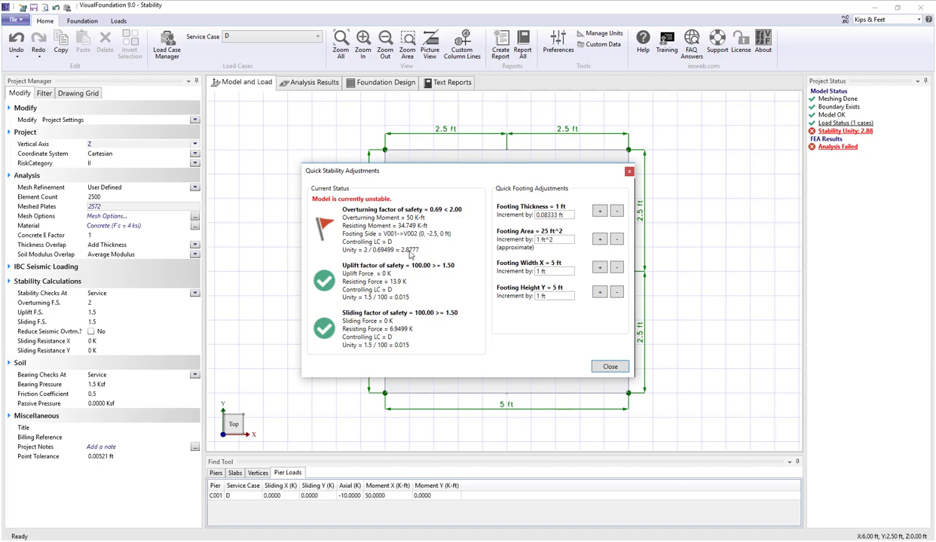
mouse_move(408, 255)
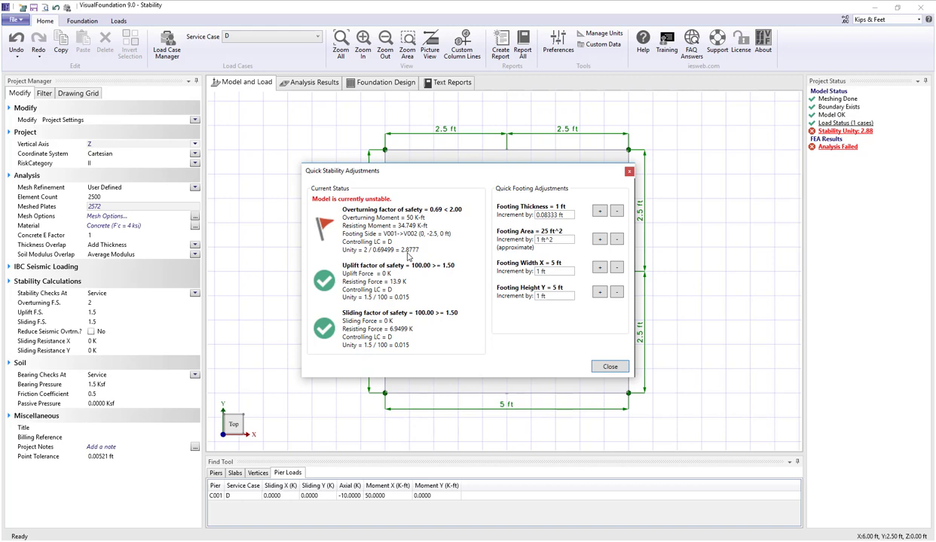
mouse_move(362, 268)
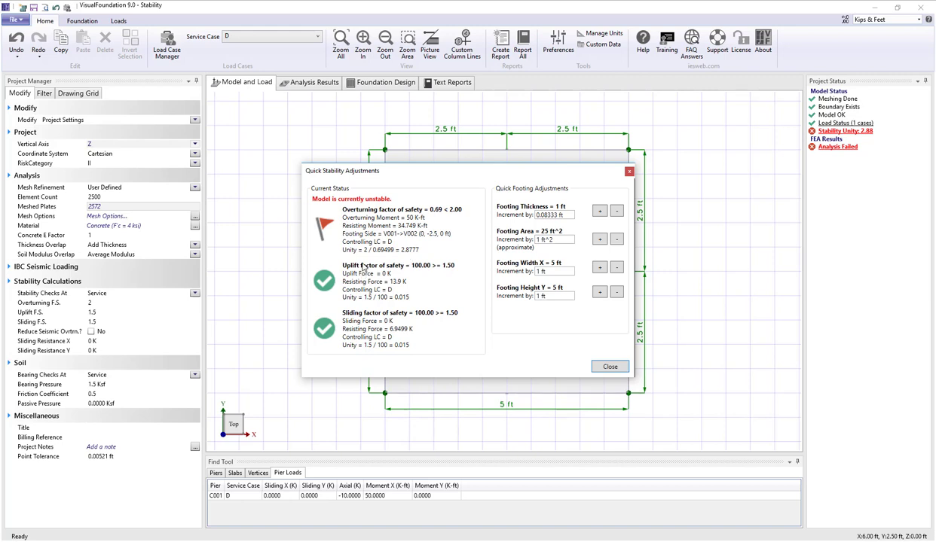
mouse_move(419, 283)
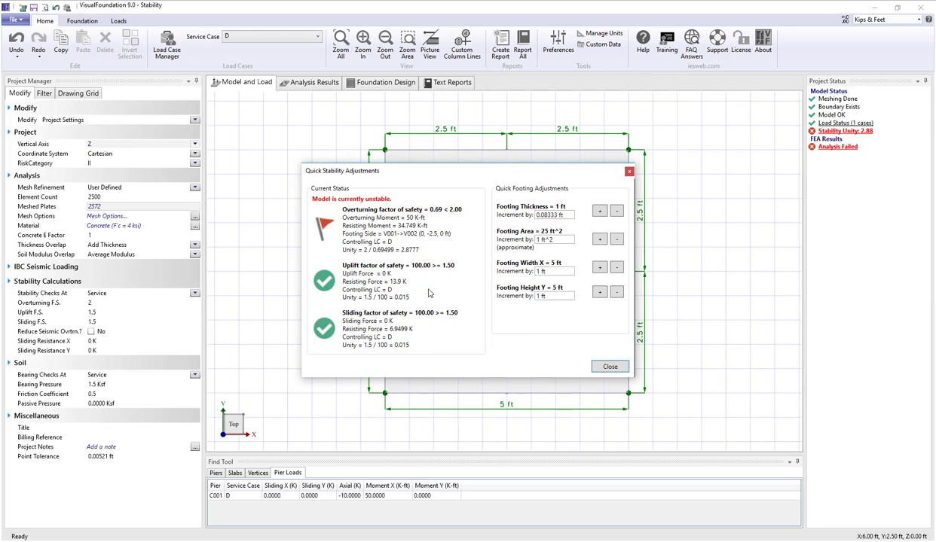
mouse_move(524, 335)
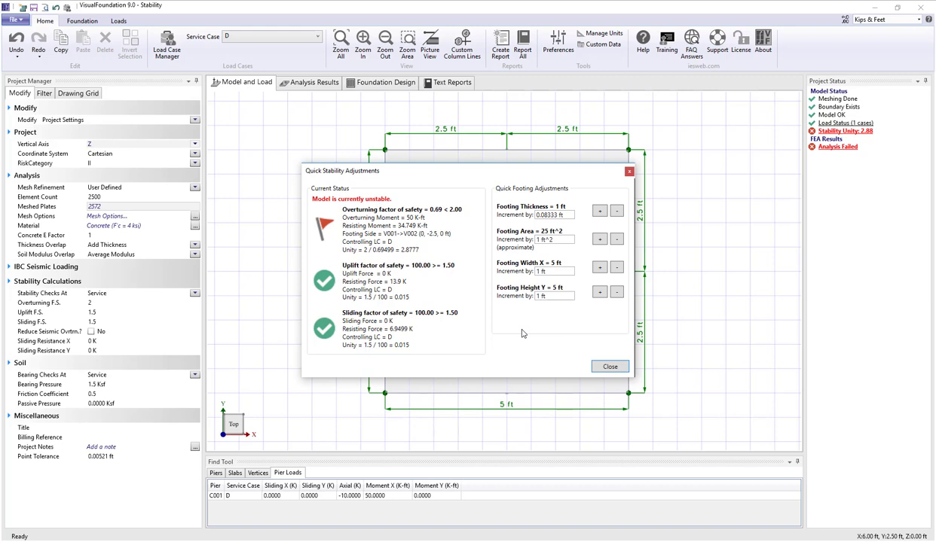
mouse_move(589, 217)
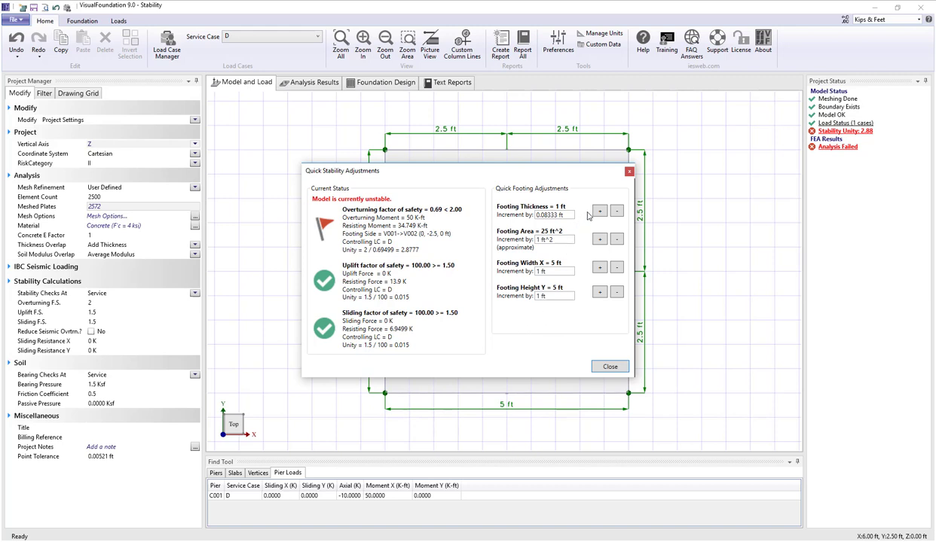
mouse_move(548, 194)
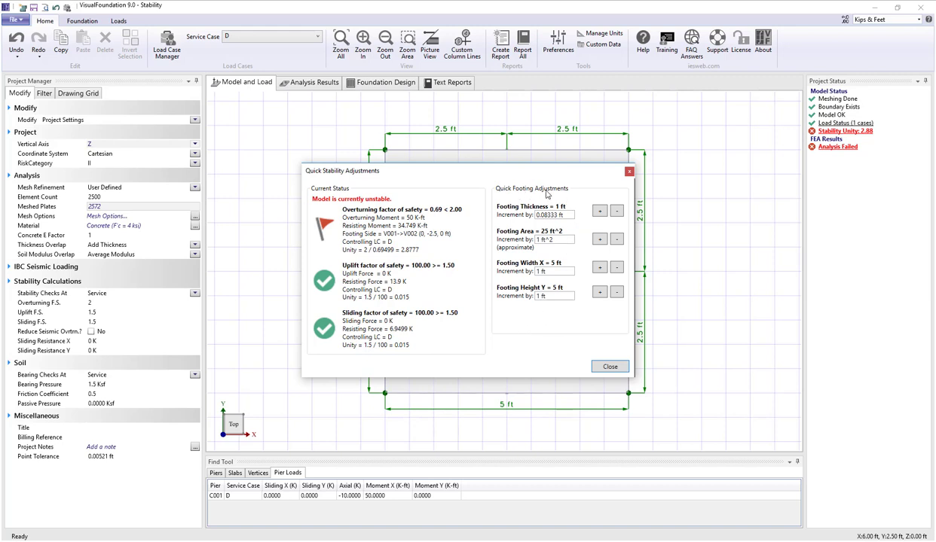
mouse_move(511, 211)
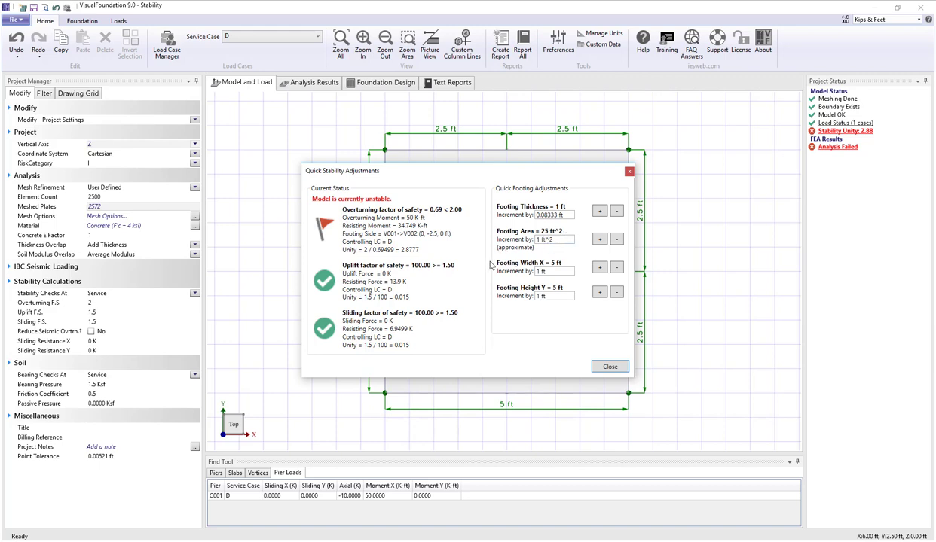
click(536, 271)
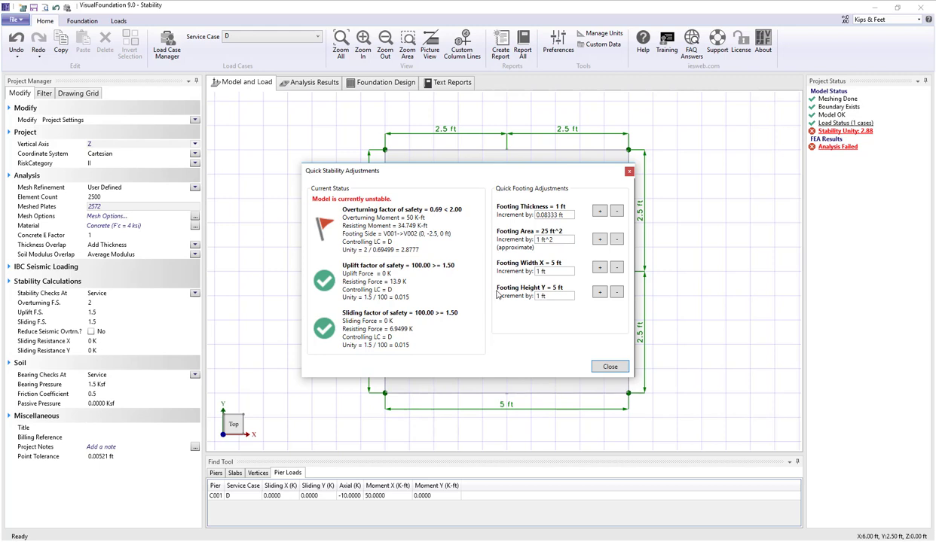
mouse_move(521, 318)
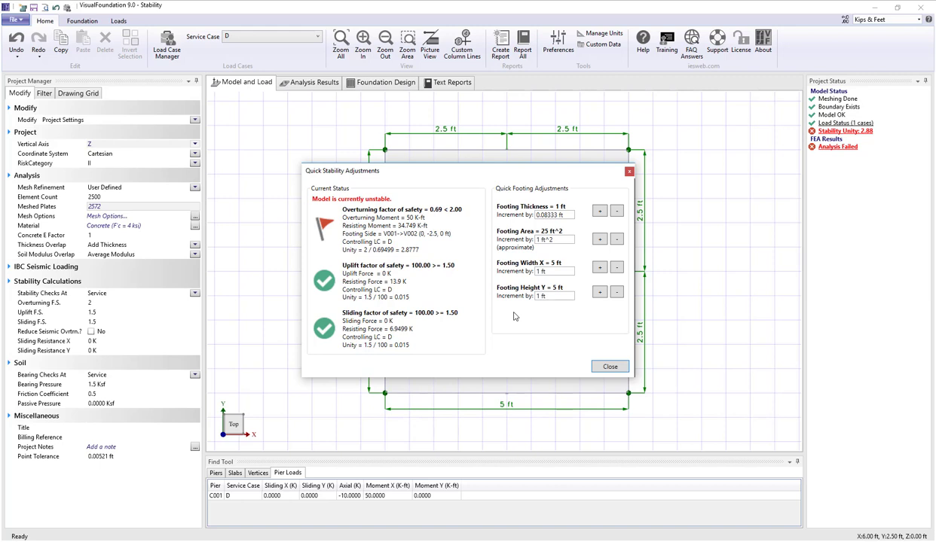
mouse_move(591, 295)
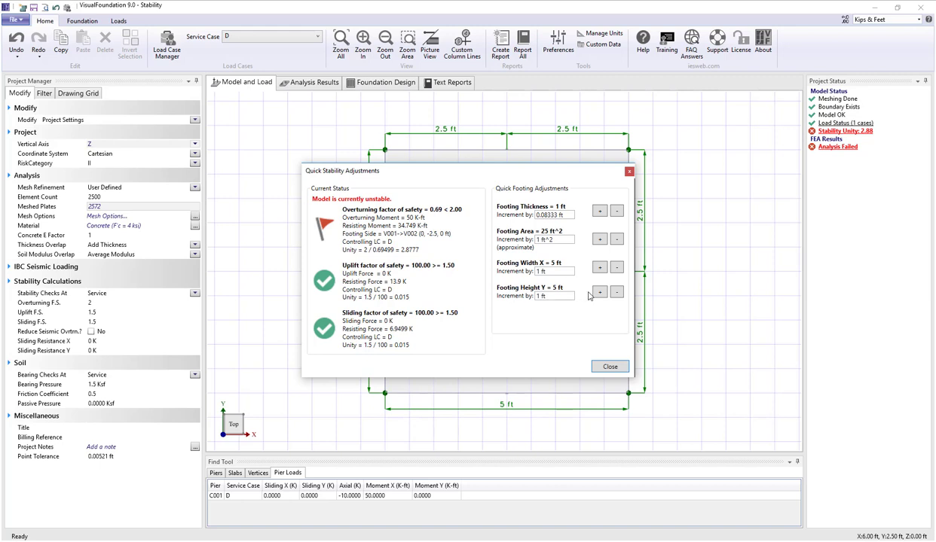
mouse_move(594, 295)
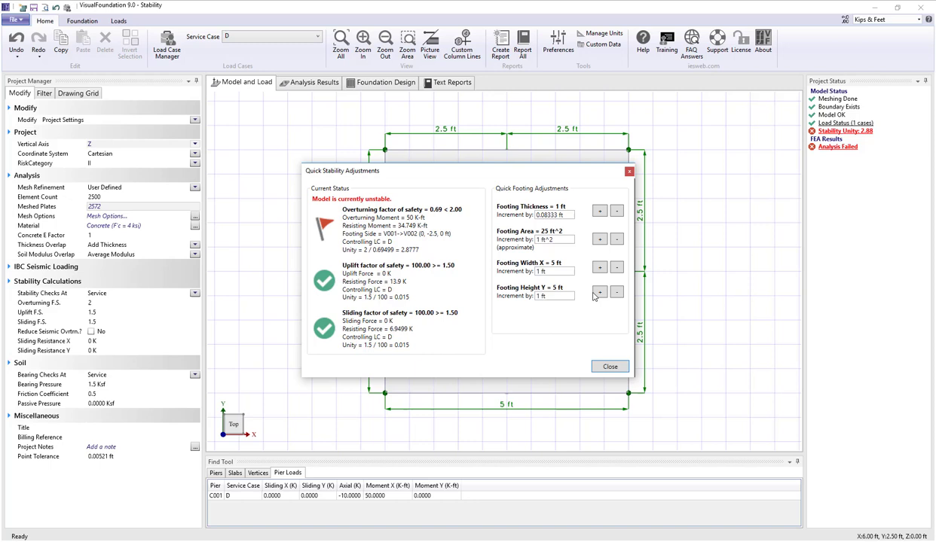
click(600, 292)
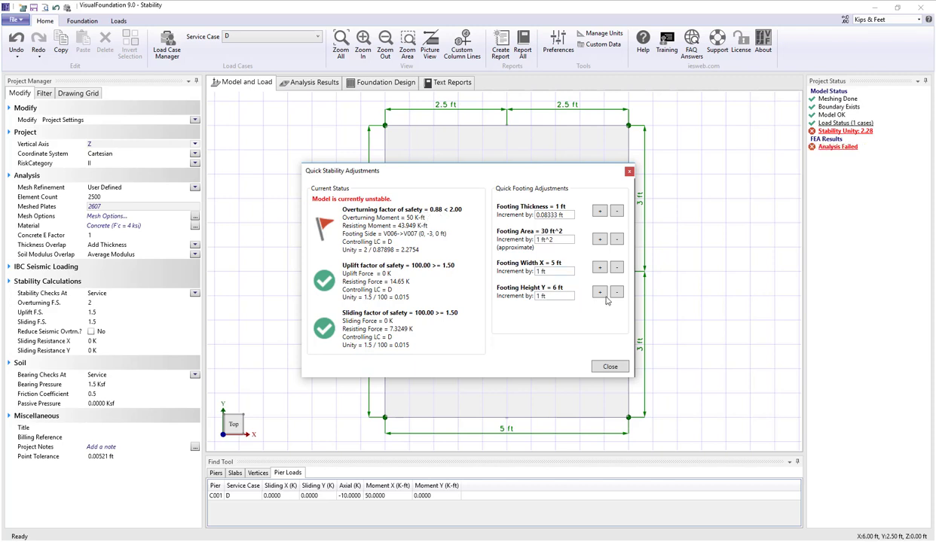
Step: Increase Footing Height Y to 11 ft so overturning passes, then dismiss the stability adjustments
click(600, 292)
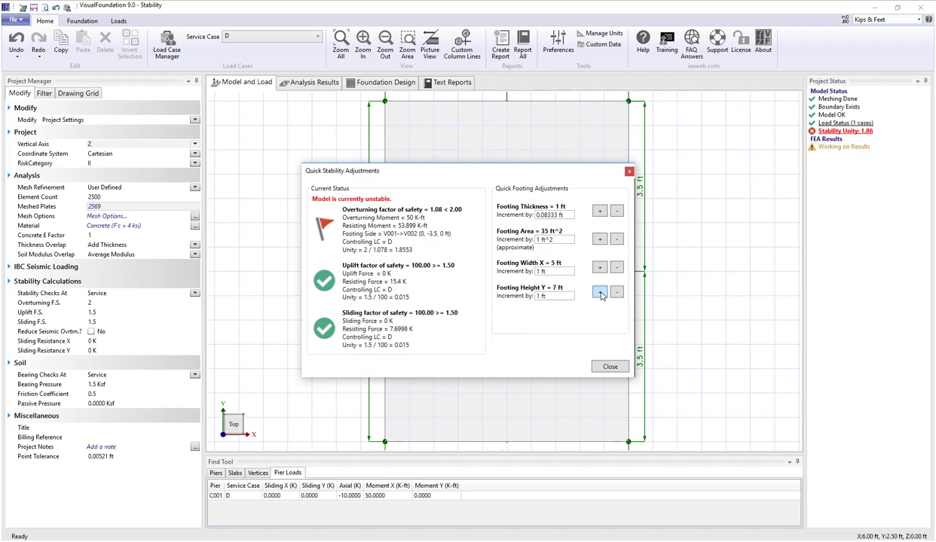
click(600, 292)
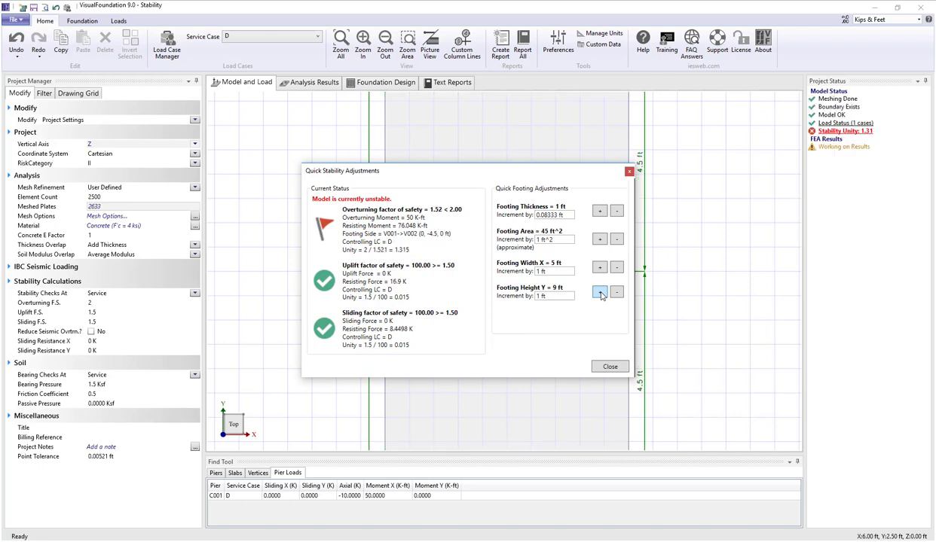
click(600, 293)
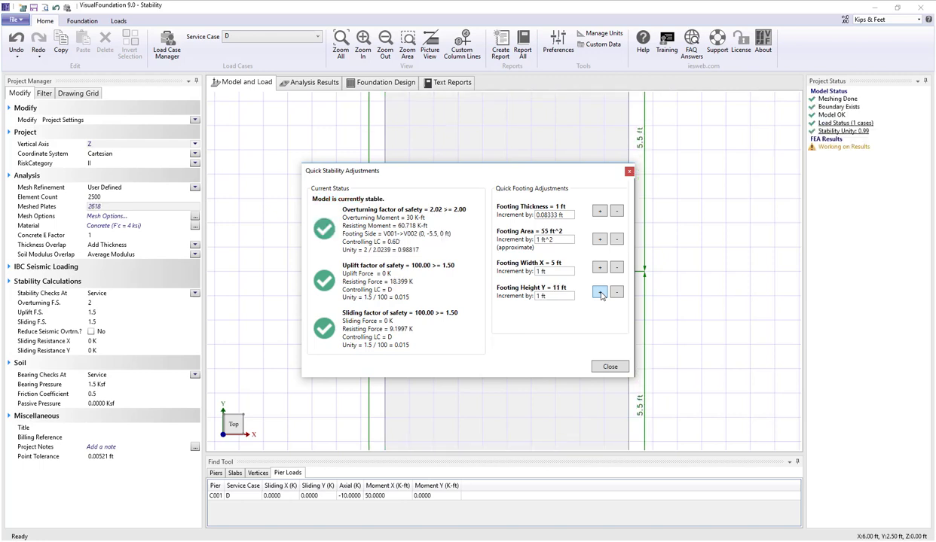
click(600, 292)
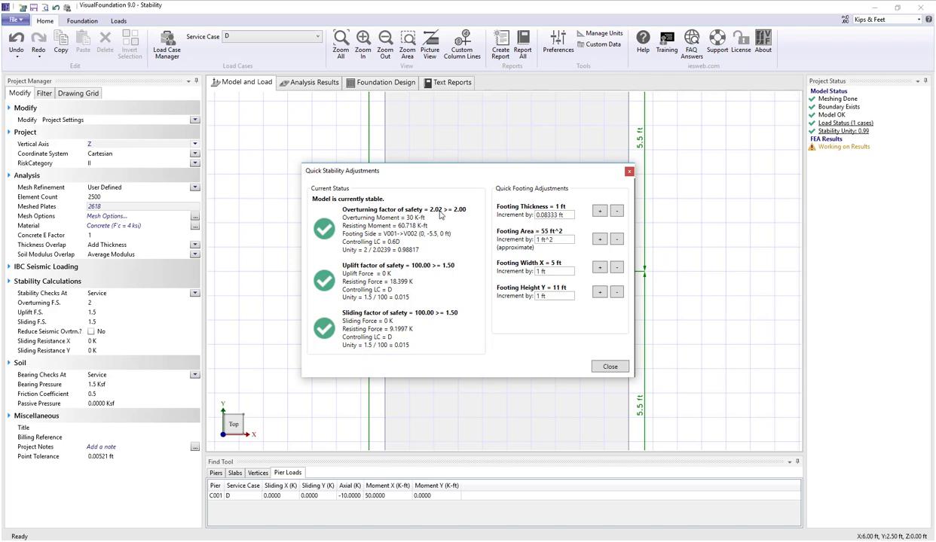
mouse_move(455, 223)
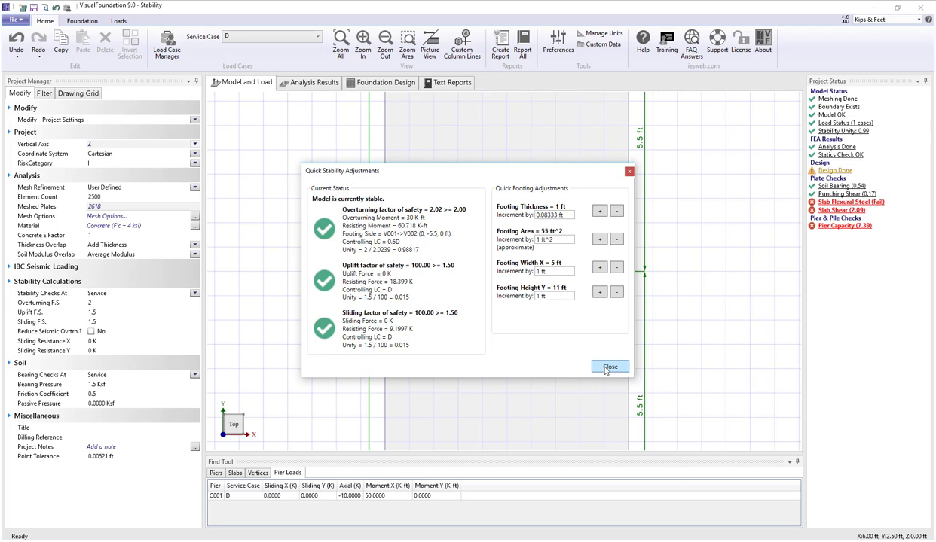
click(609, 367)
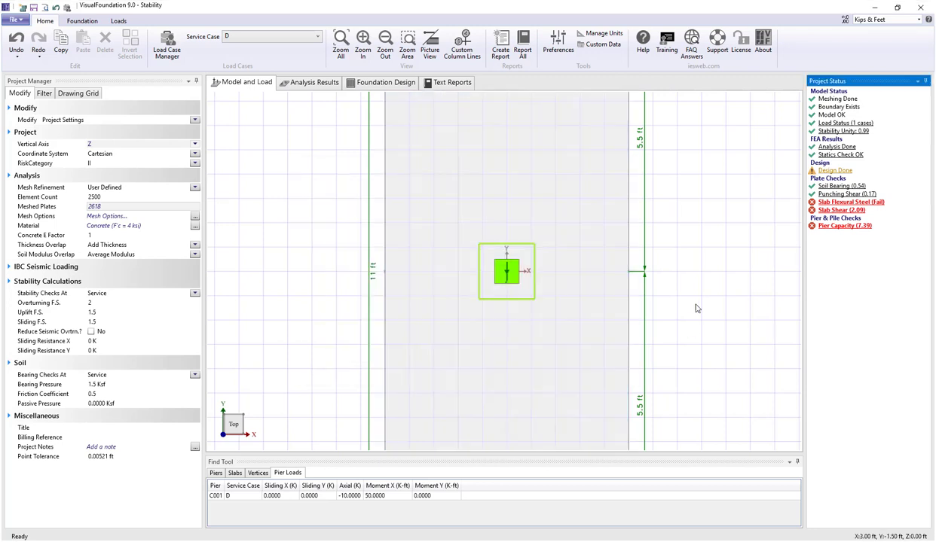
mouse_move(701, 282)
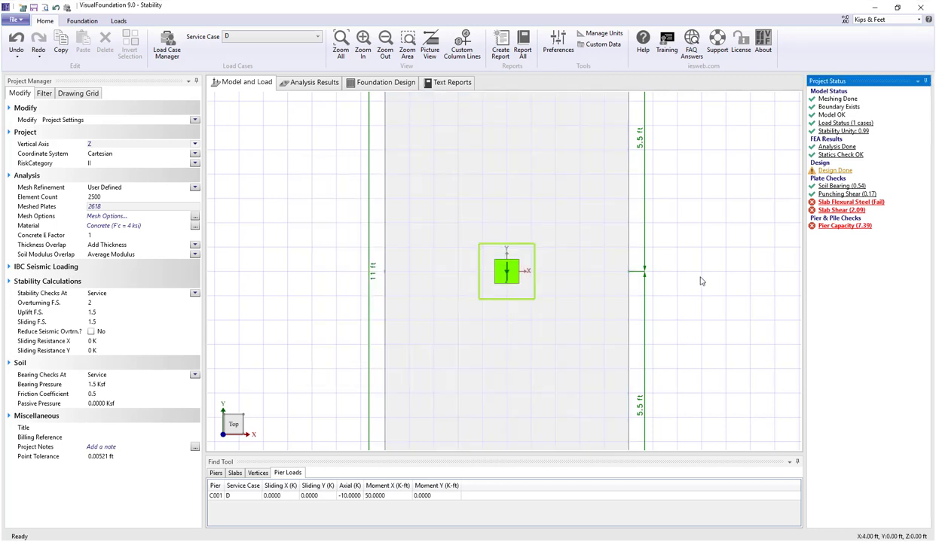